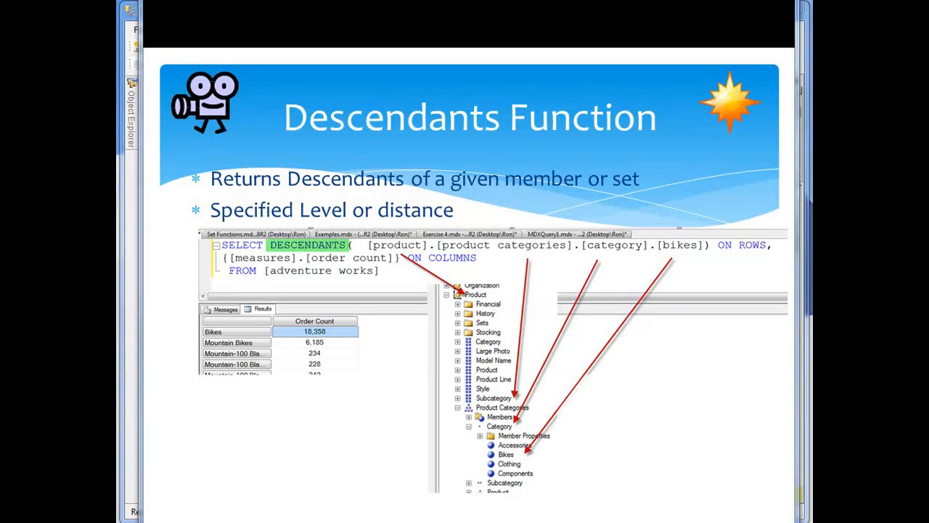
mouse_move(743, 319)
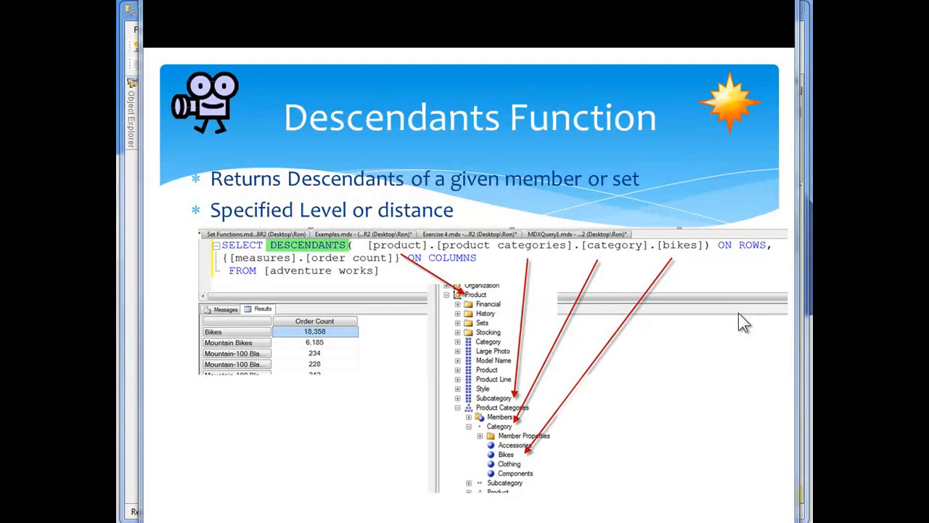
mouse_move(699, 398)
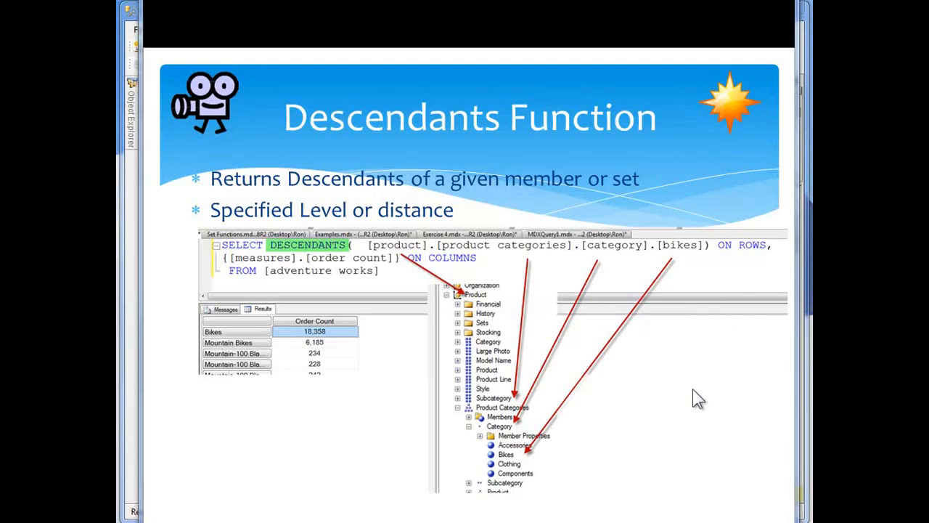
mouse_move(695, 372)
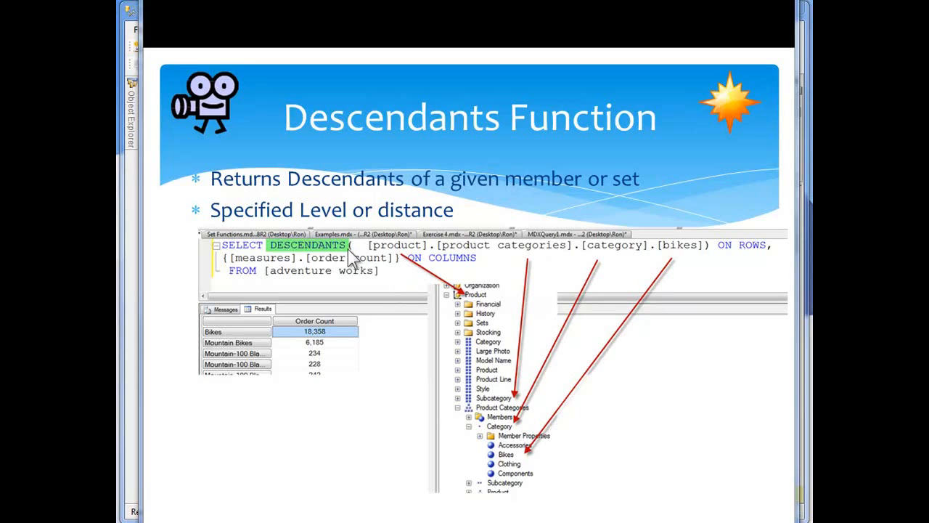
mouse_move(404, 238)
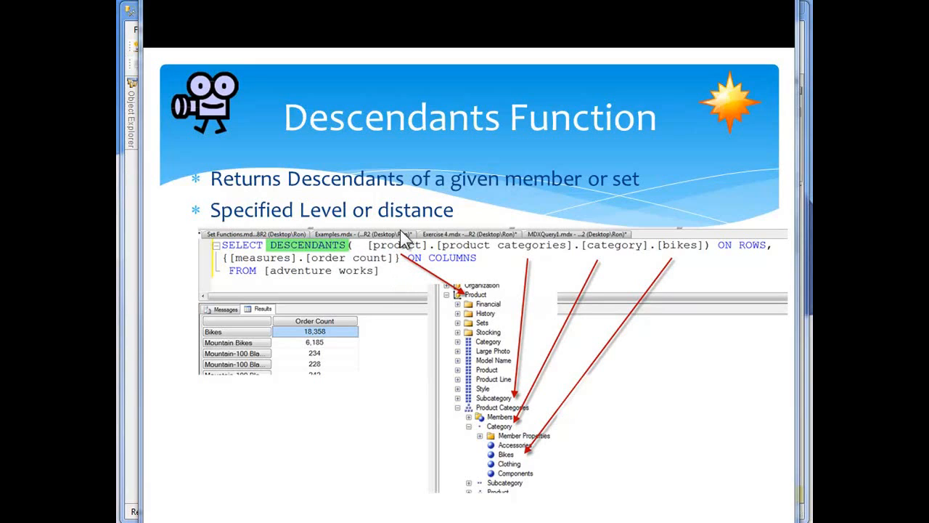
mouse_move(433, 366)
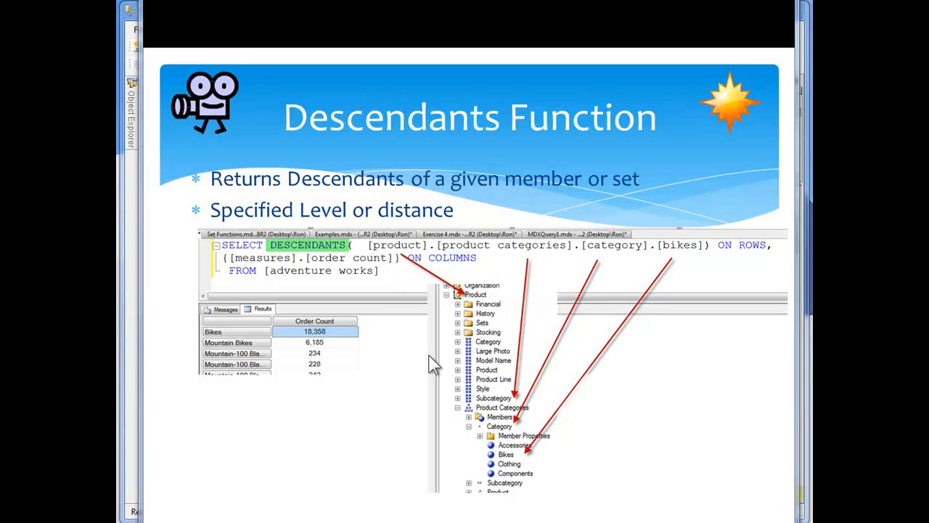
mouse_move(494, 287)
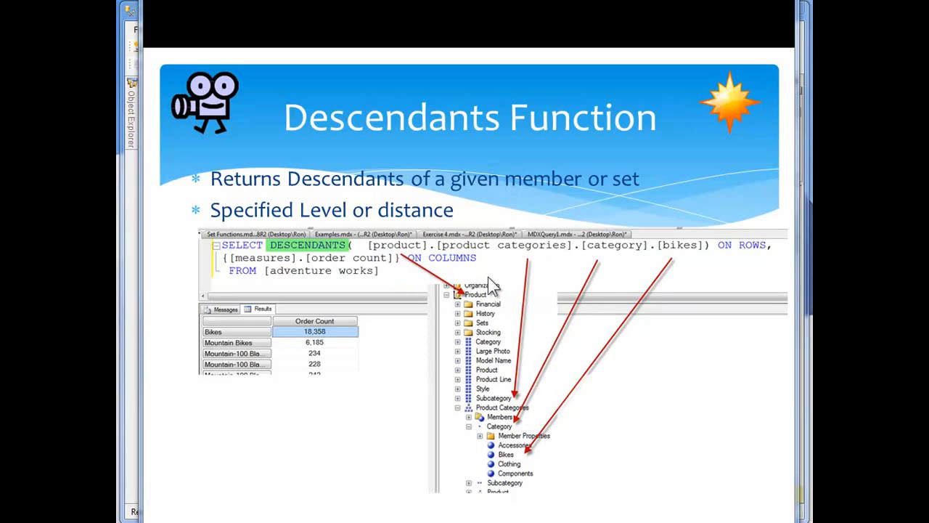
mouse_move(496, 274)
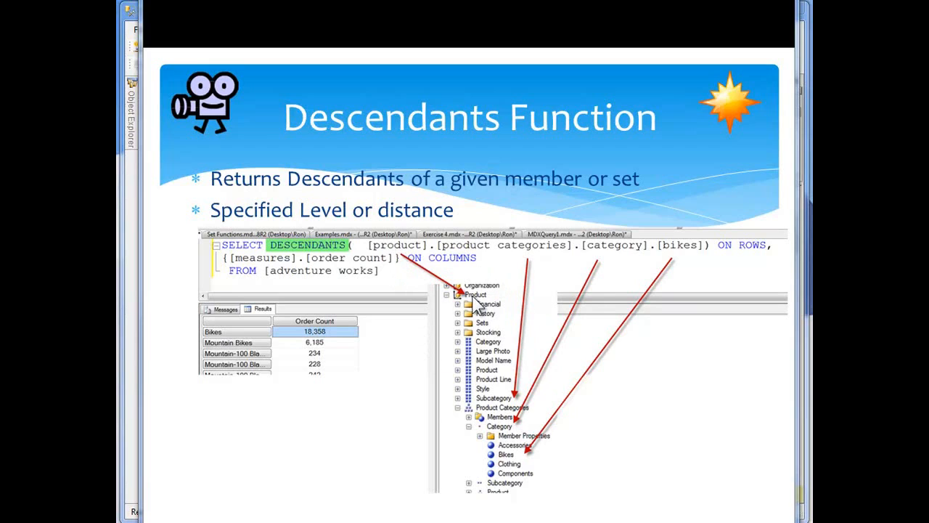
mouse_move(549, 333)
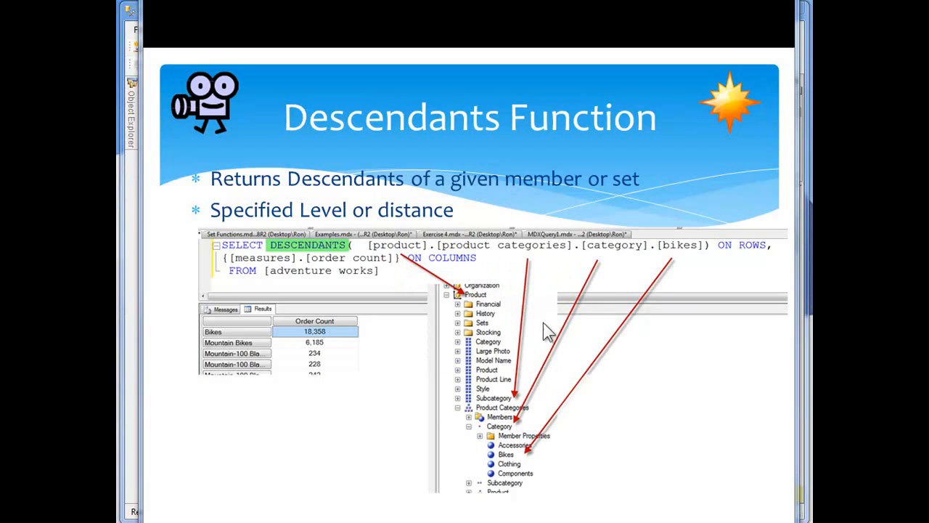
mouse_move(530, 418)
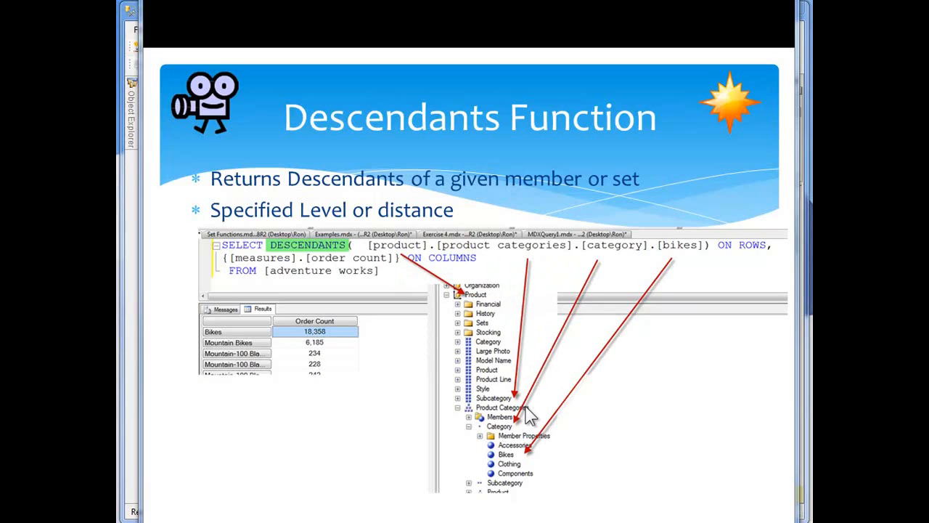
mouse_move(559, 424)
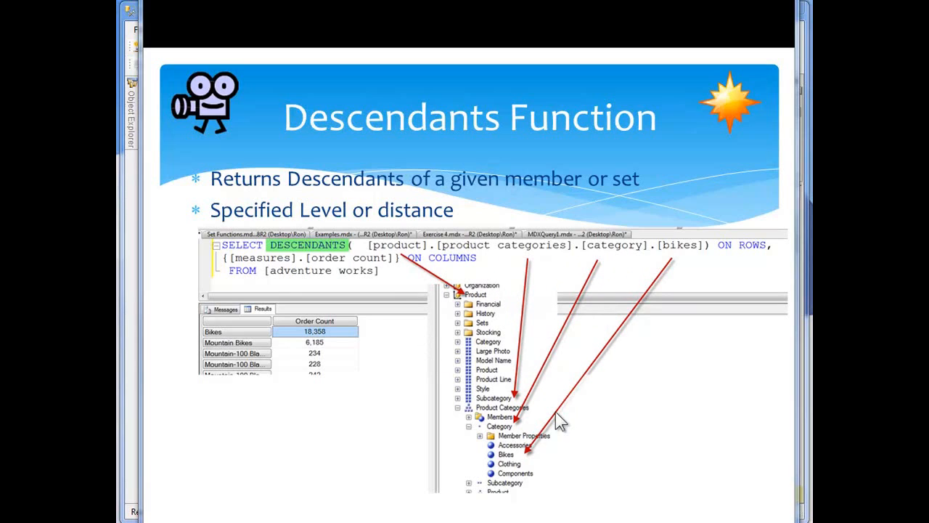
mouse_move(684, 254)
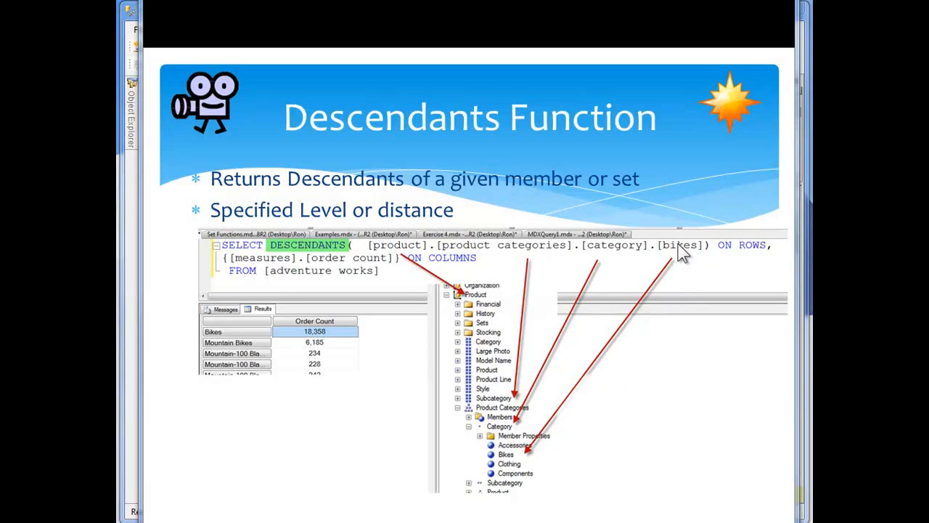
mouse_move(529, 477)
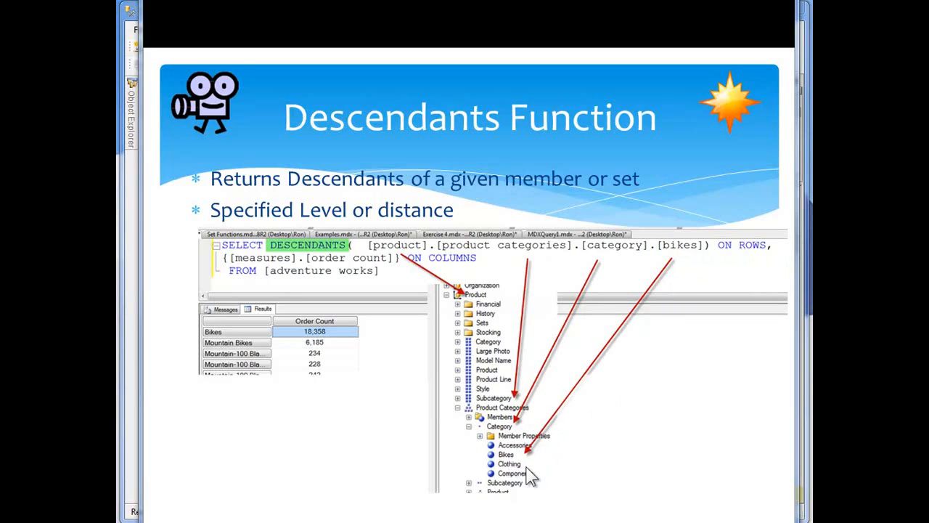
mouse_move(711, 264)
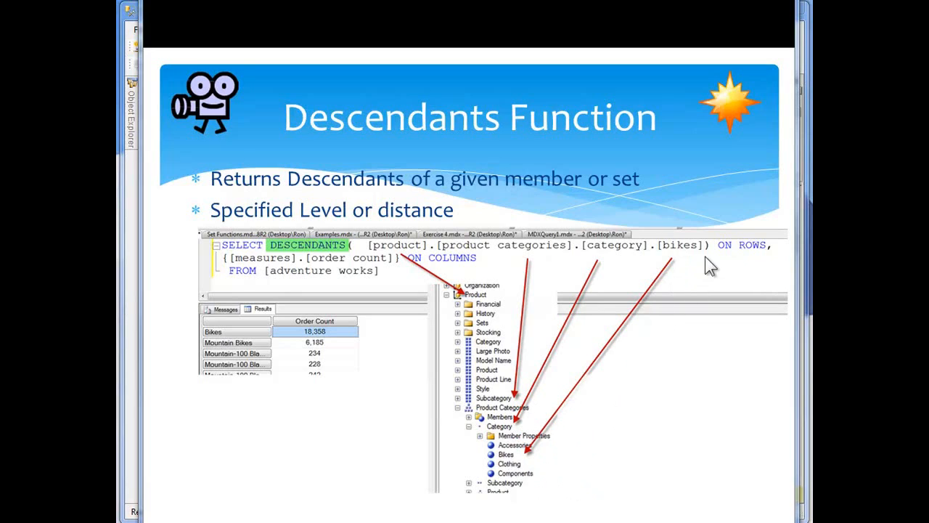
mouse_move(752, 265)
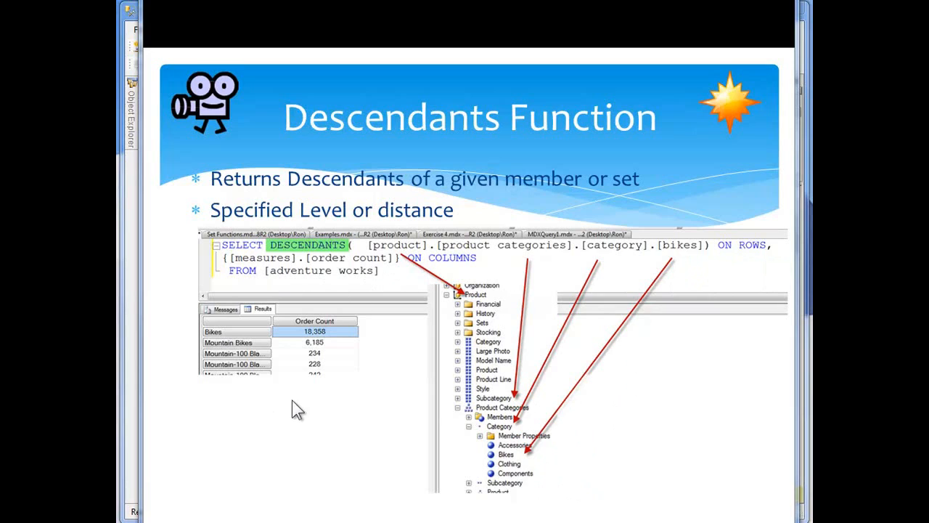
mouse_move(232, 337)
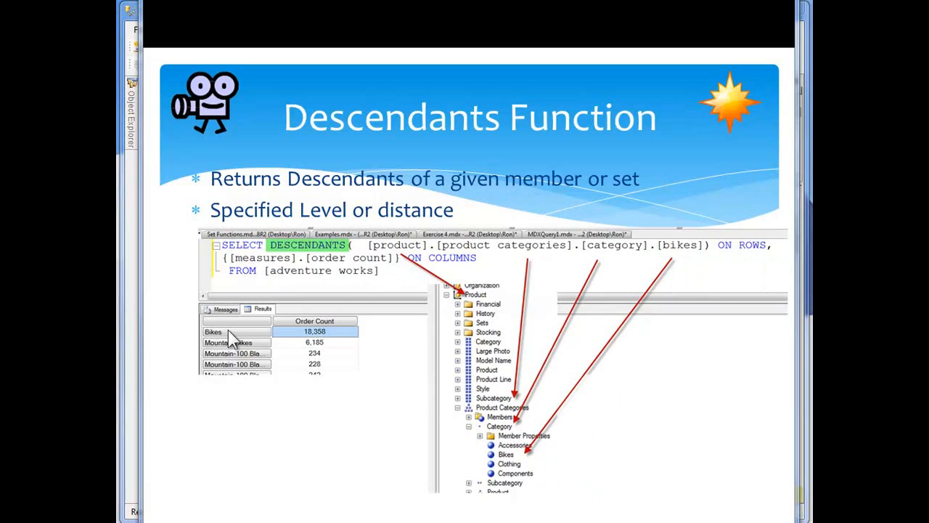
mouse_move(230, 395)
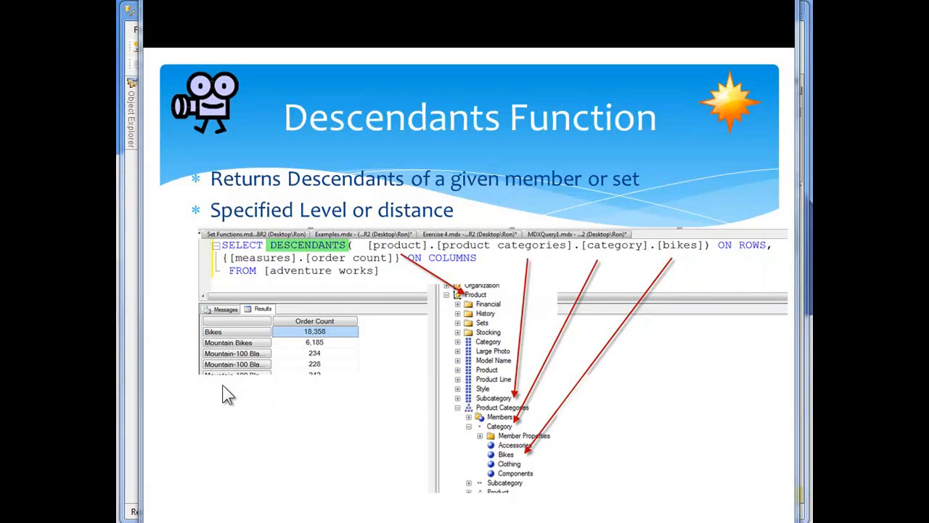
mouse_move(241, 340)
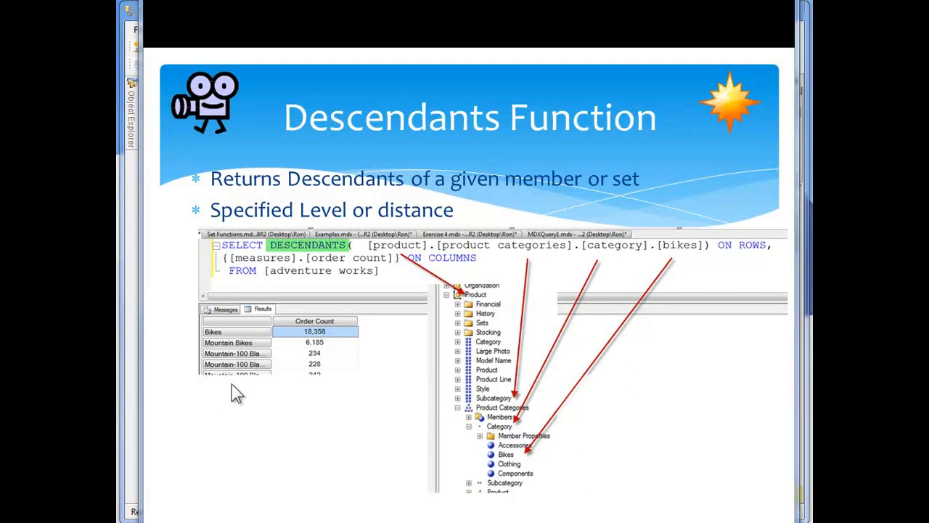
mouse_move(259, 371)
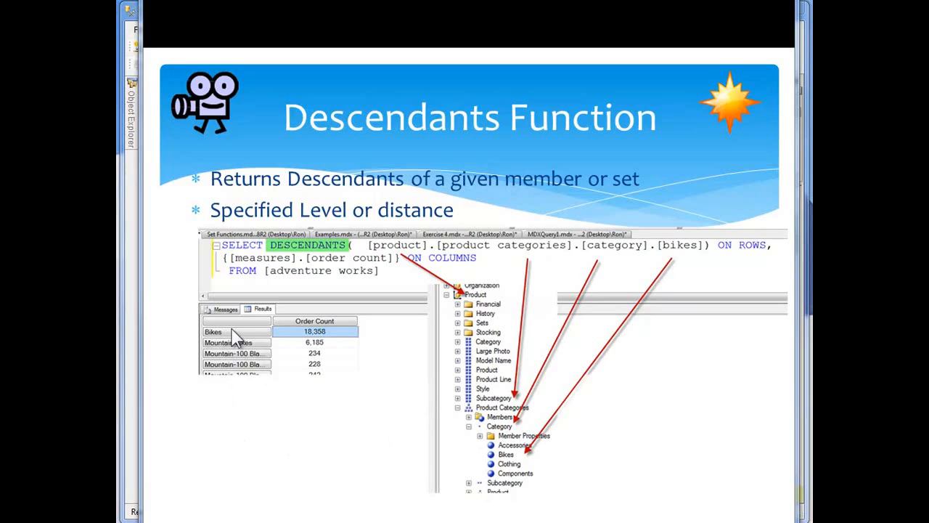
mouse_move(255, 407)
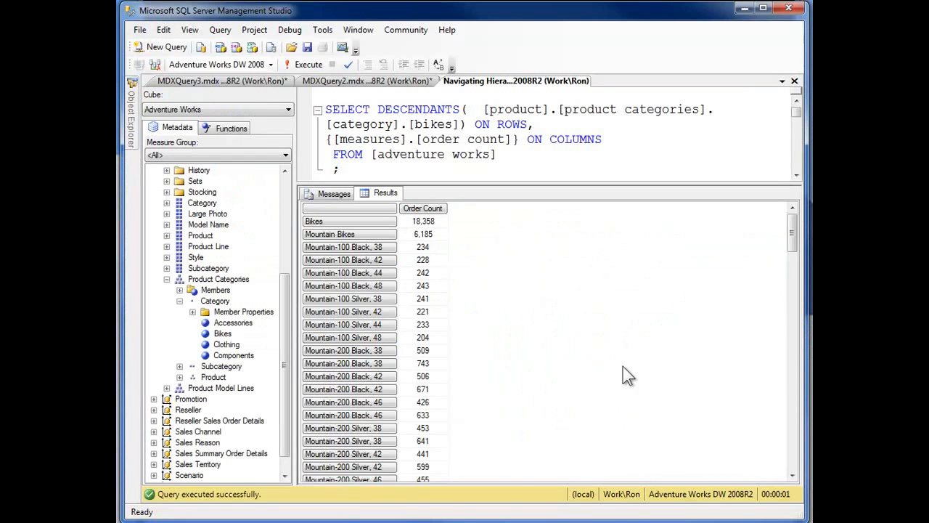
mouse_move(662, 304)
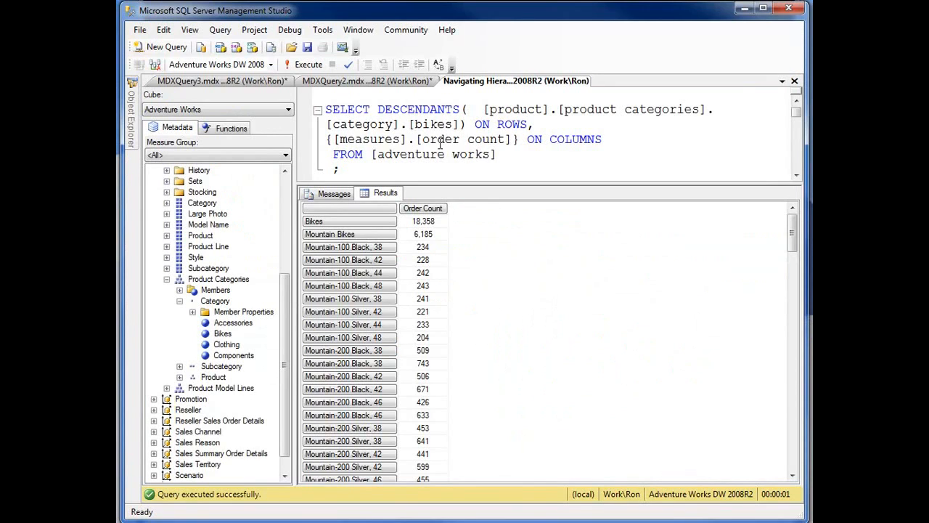
mouse_move(413, 234)
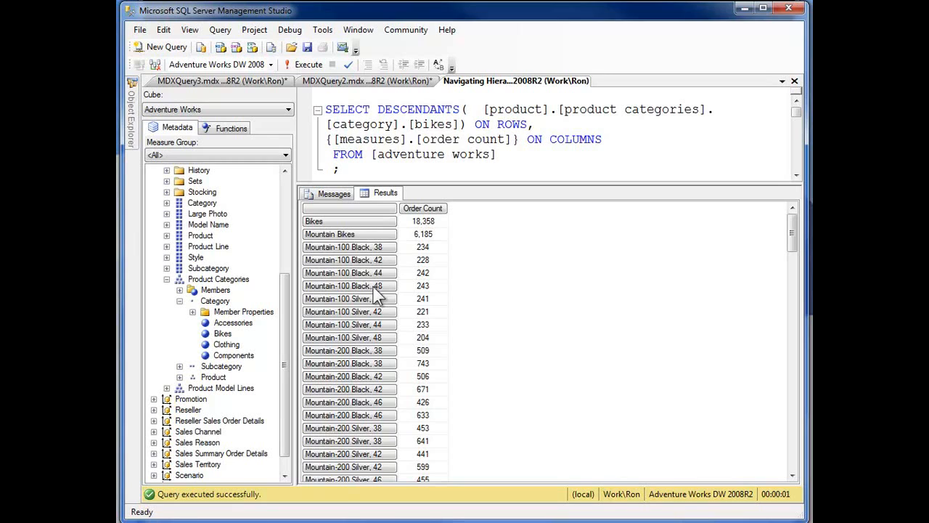
mouse_move(555, 264)
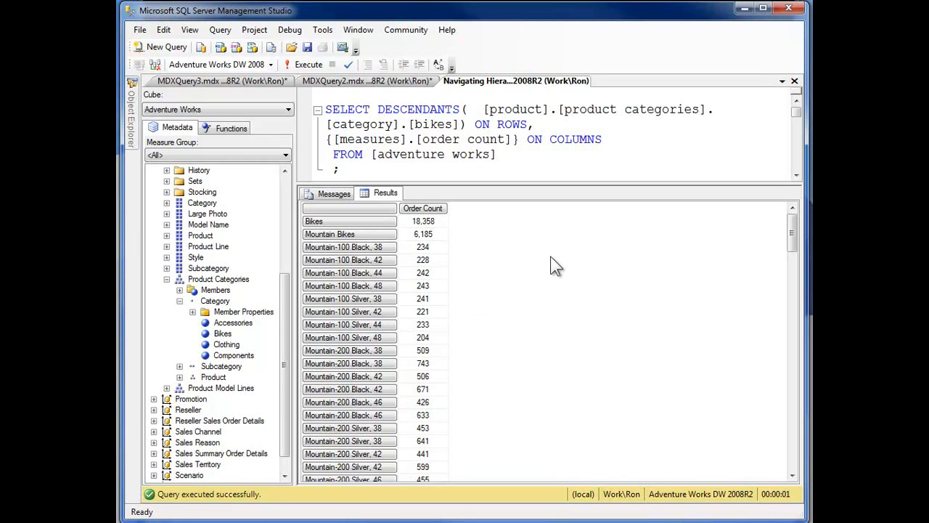
mouse_move(365, 81)
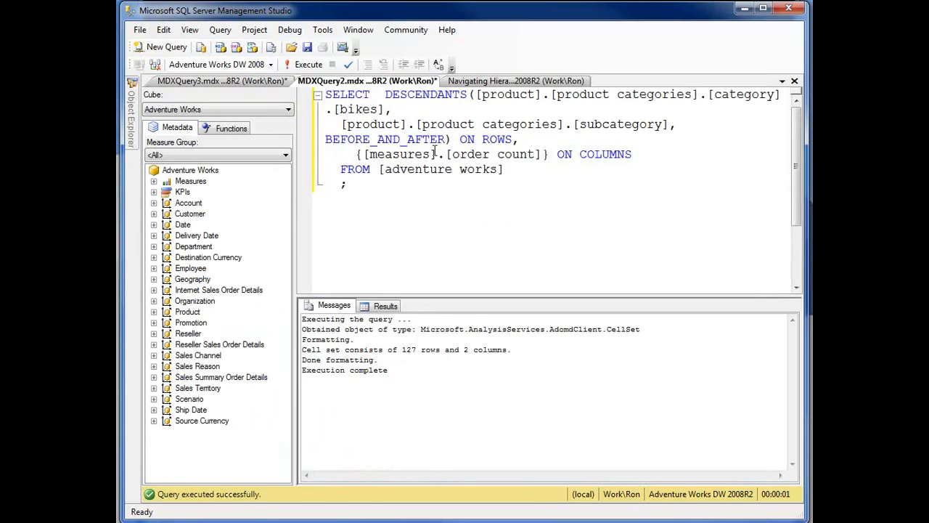
mouse_move(701, 241)
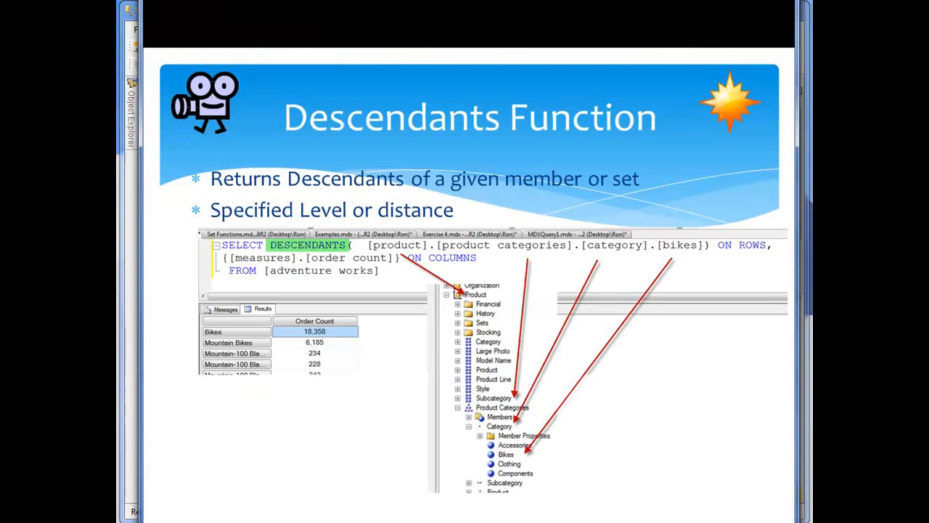
mouse_move(360, 285)
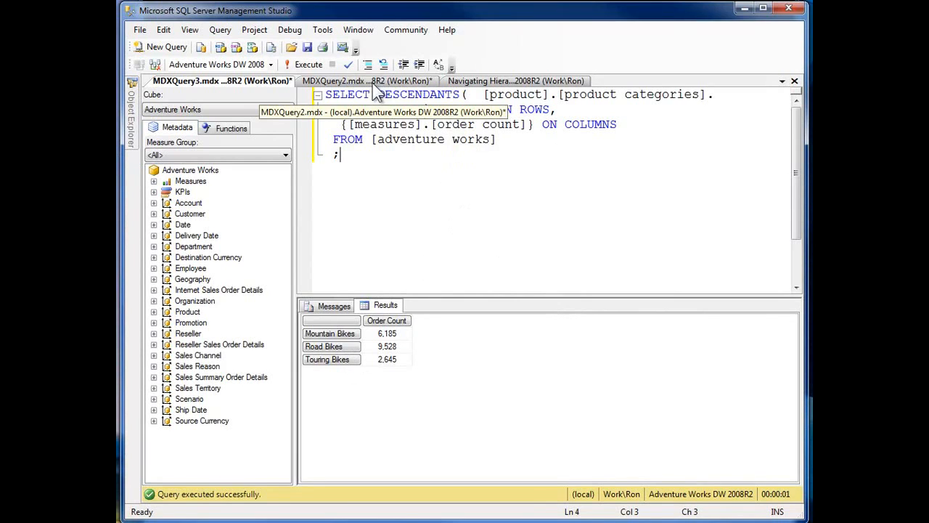
left_click(366, 81)
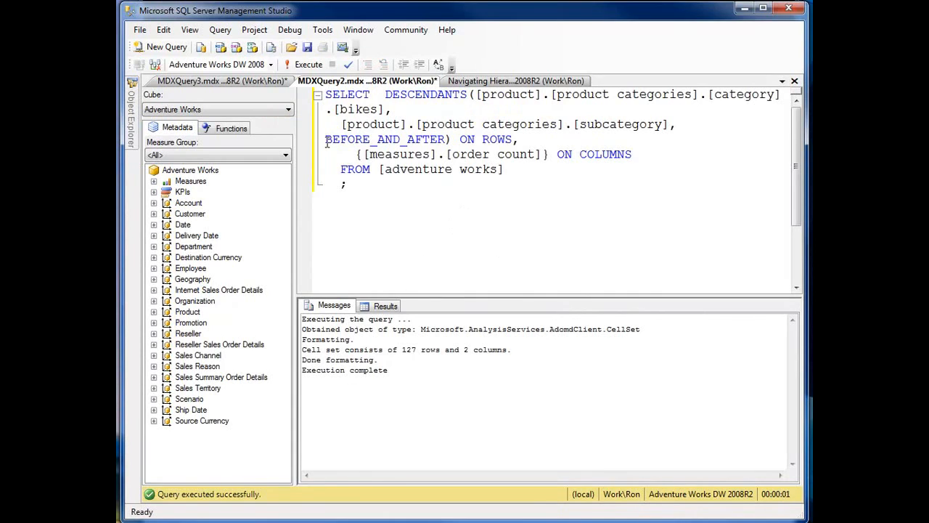
mouse_move(461, 212)
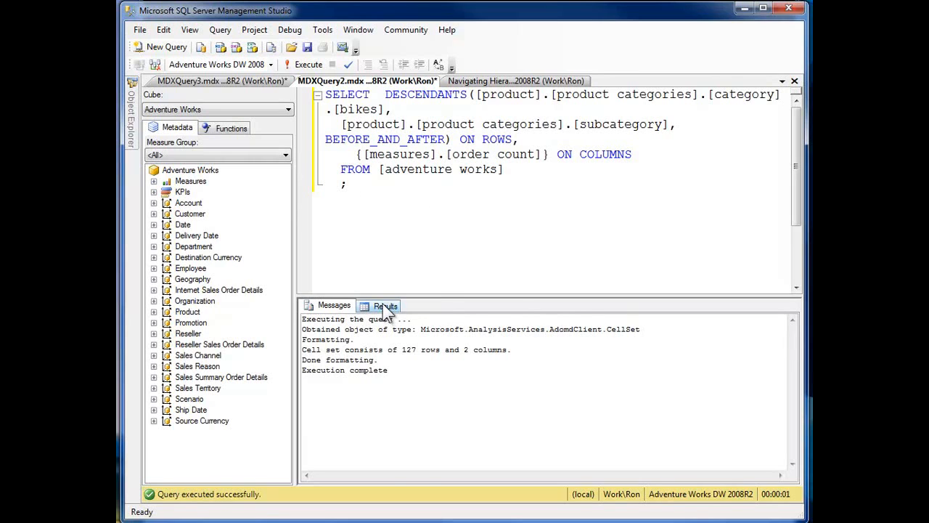
left_click(386, 305)
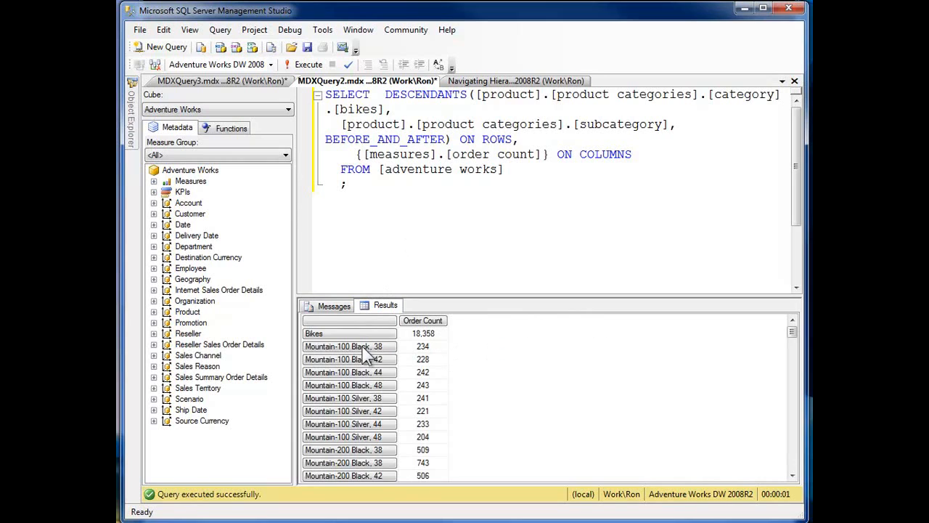
mouse_move(356, 389)
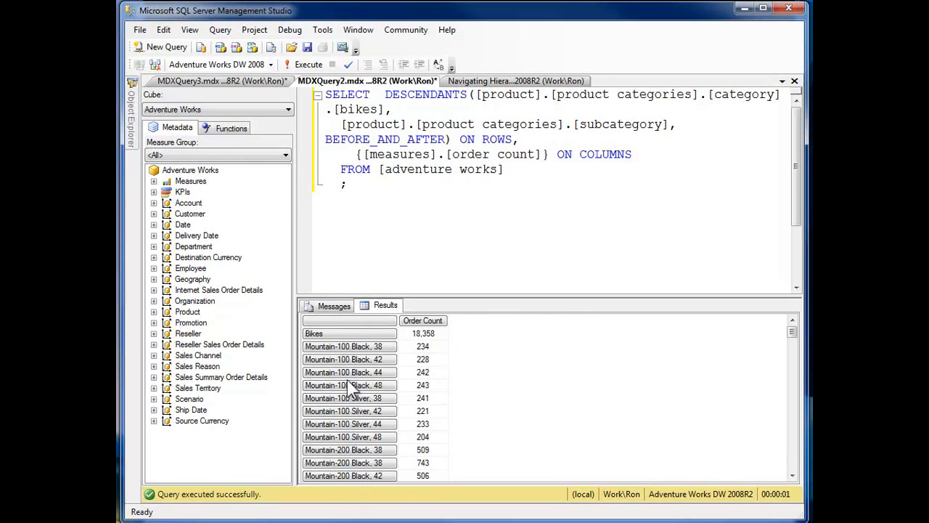
left_click(218, 81)
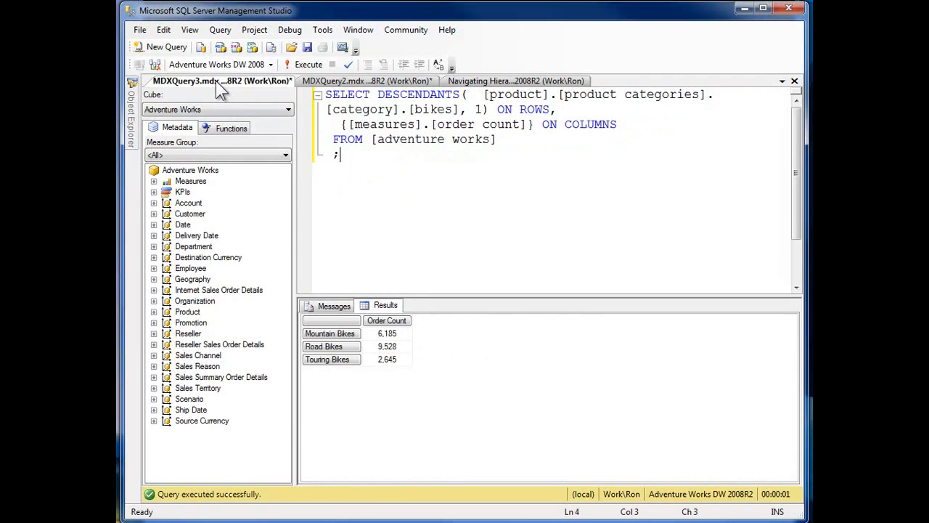
mouse_move(333, 371)
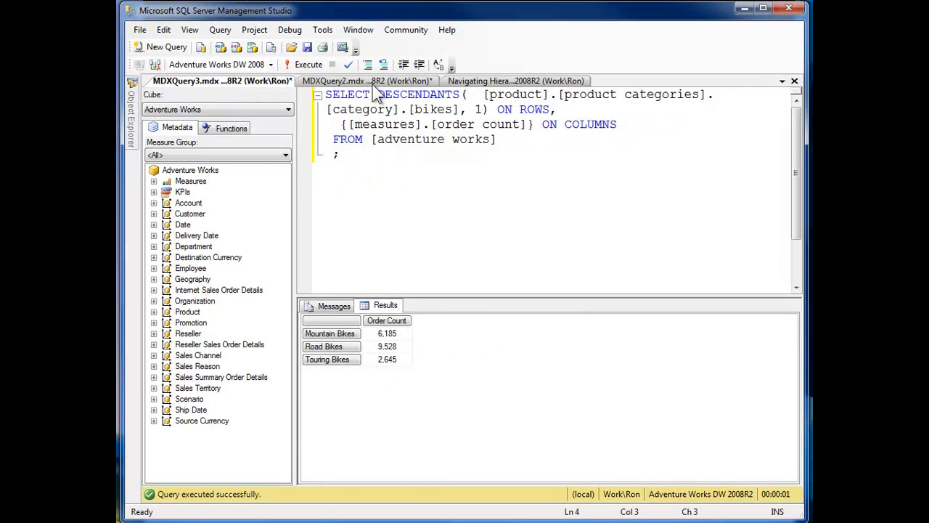
- Compare Messages row counts of the BEFORE_AND_AFTER query and the original Bikes query (130 rows, 2 columns)
left_click(366, 81)
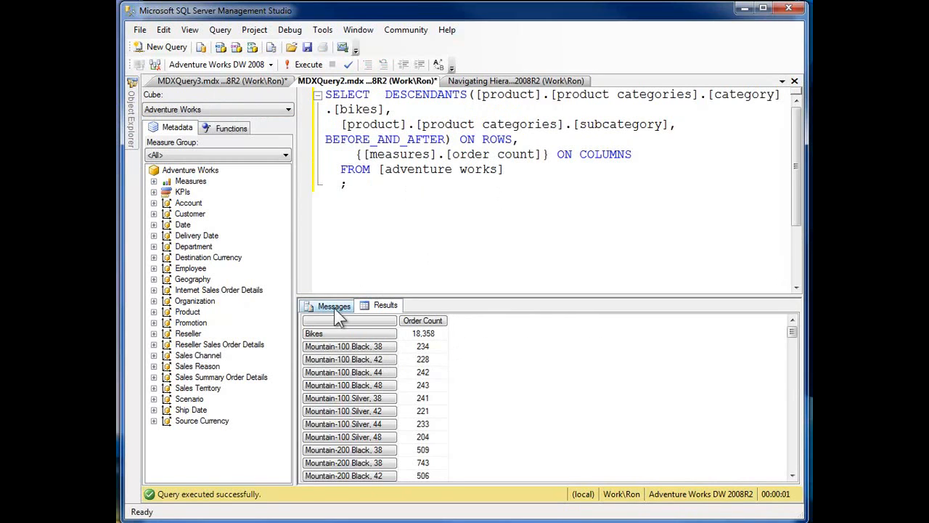
left_click(334, 305)
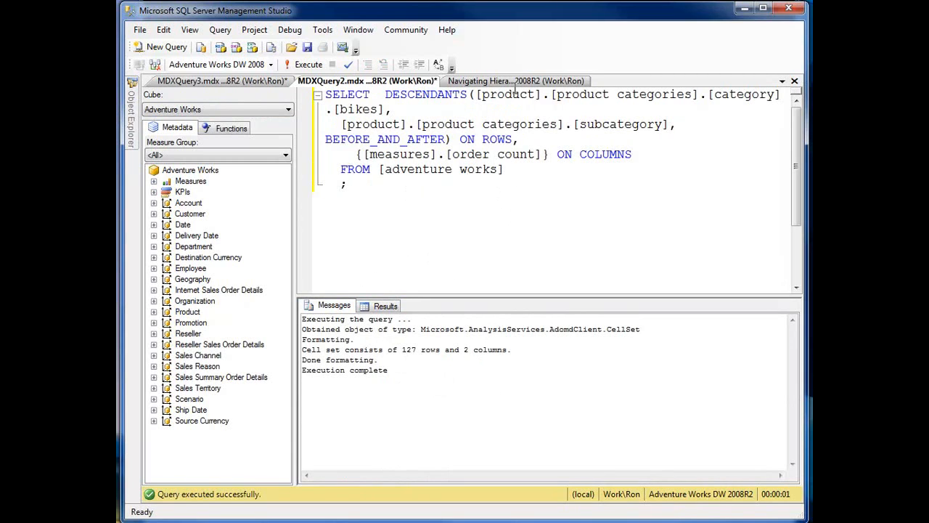
left_click(515, 81)
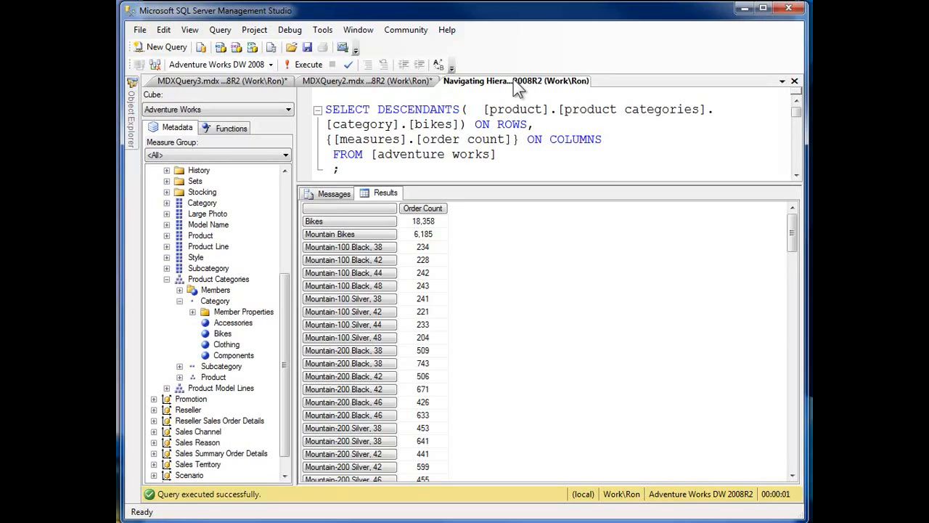
left_click(334, 193)
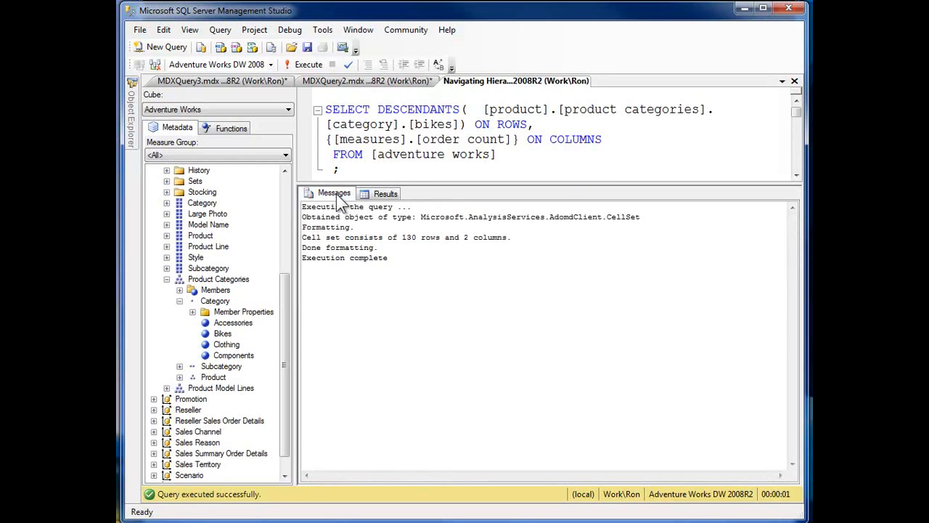